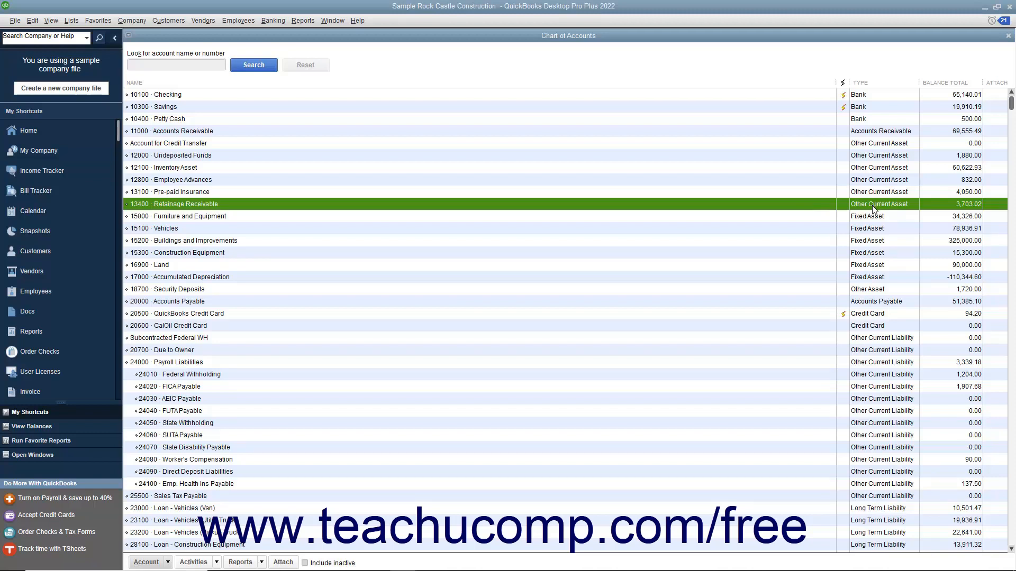
mouse_move(823, 216)
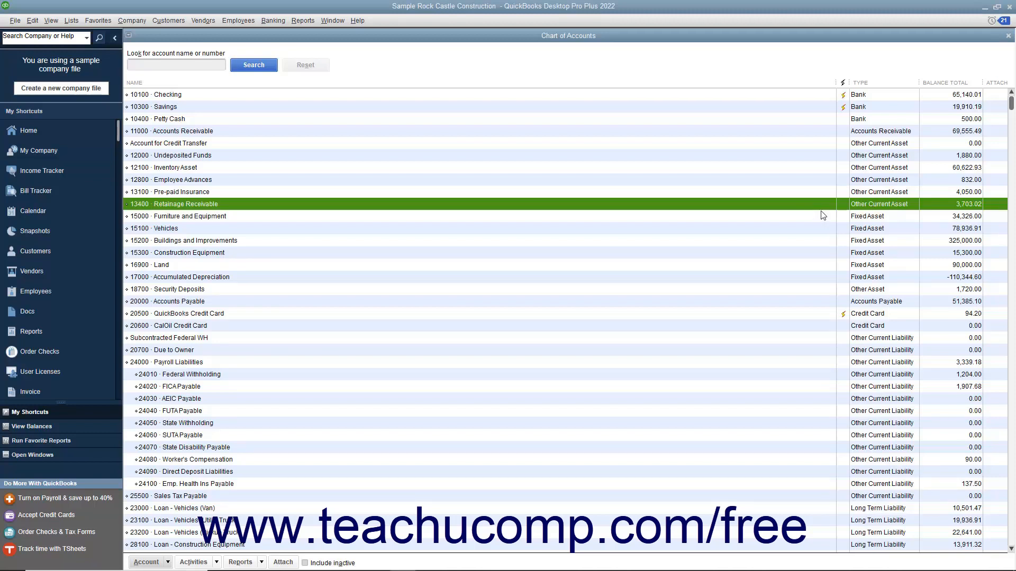
mouse_move(833, 185)
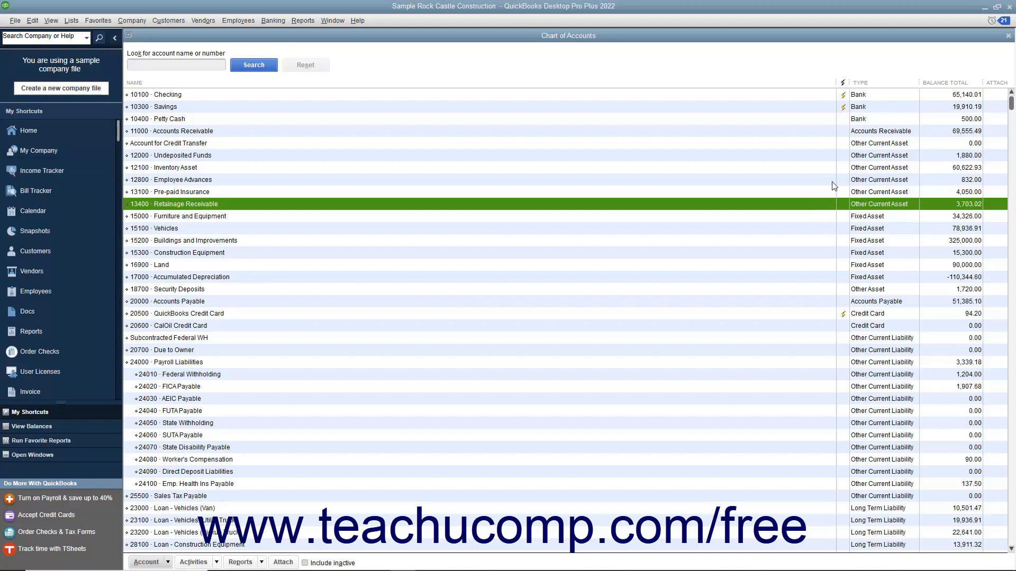
- Begin a new account of type Other Current Asset and continue to its details form
left_click(155, 229)
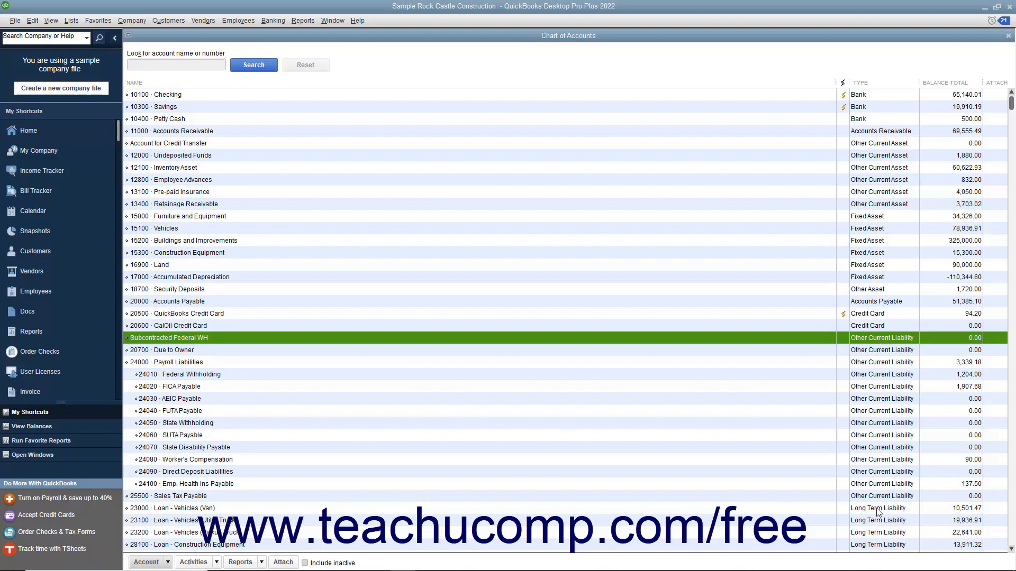
left_click(164, 508)
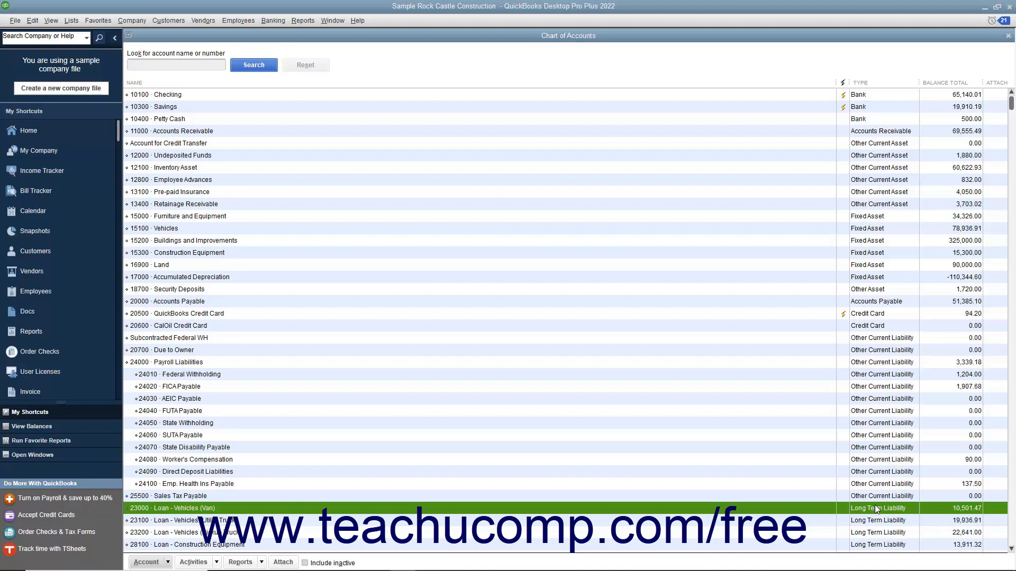
mouse_move(855, 491)
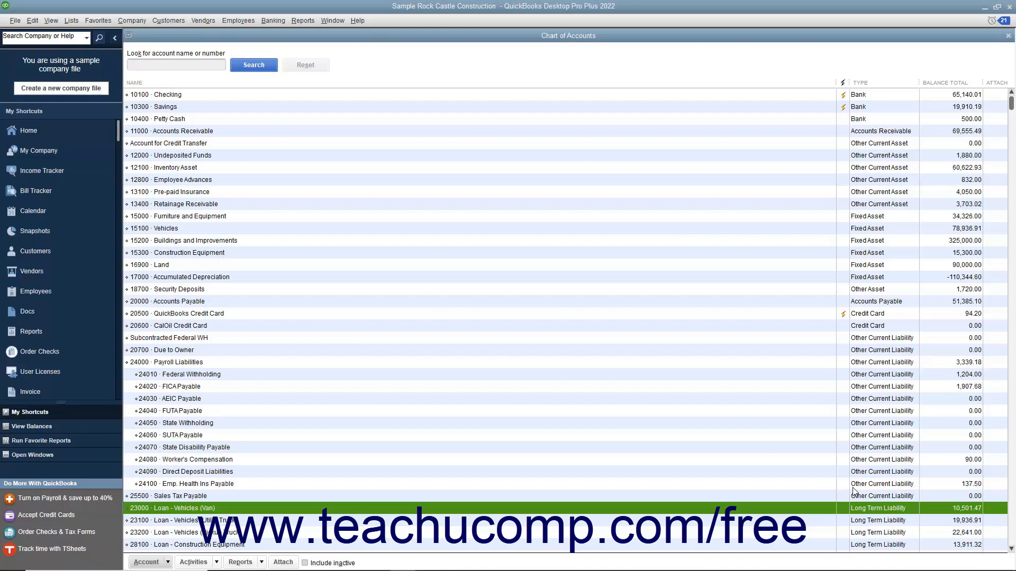
mouse_move(400, 160)
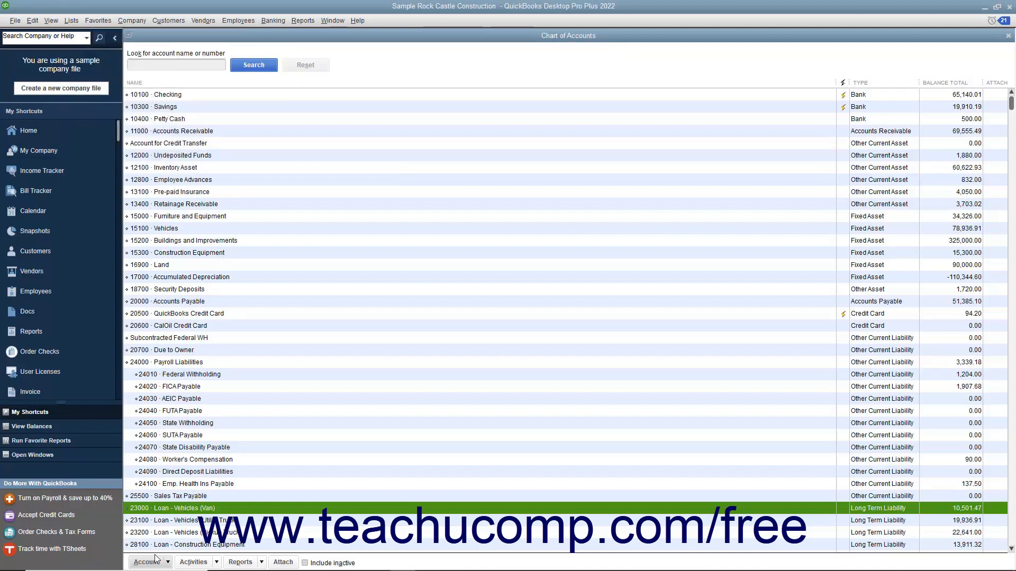
left_click(146, 562)
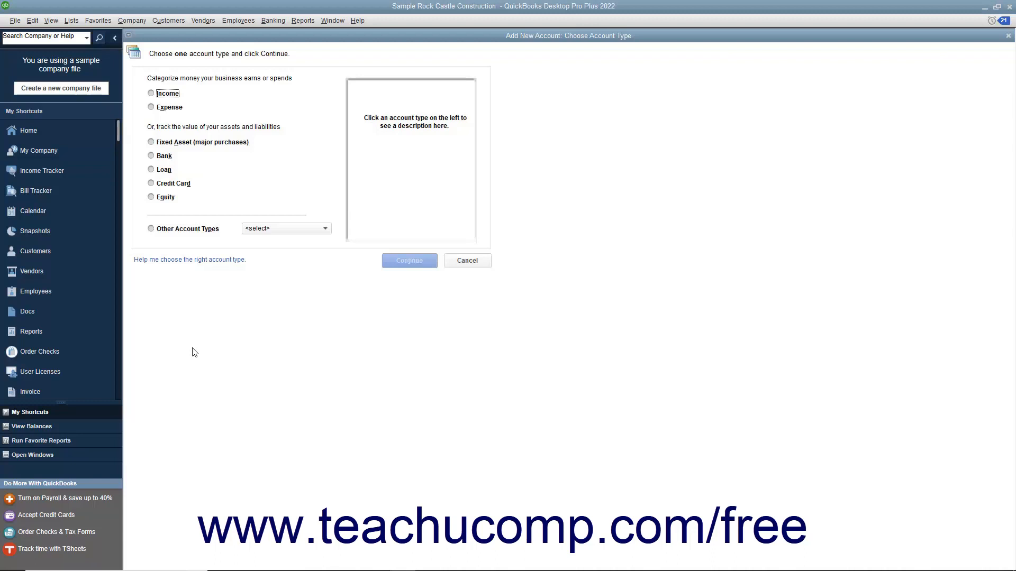
mouse_move(201, 332)
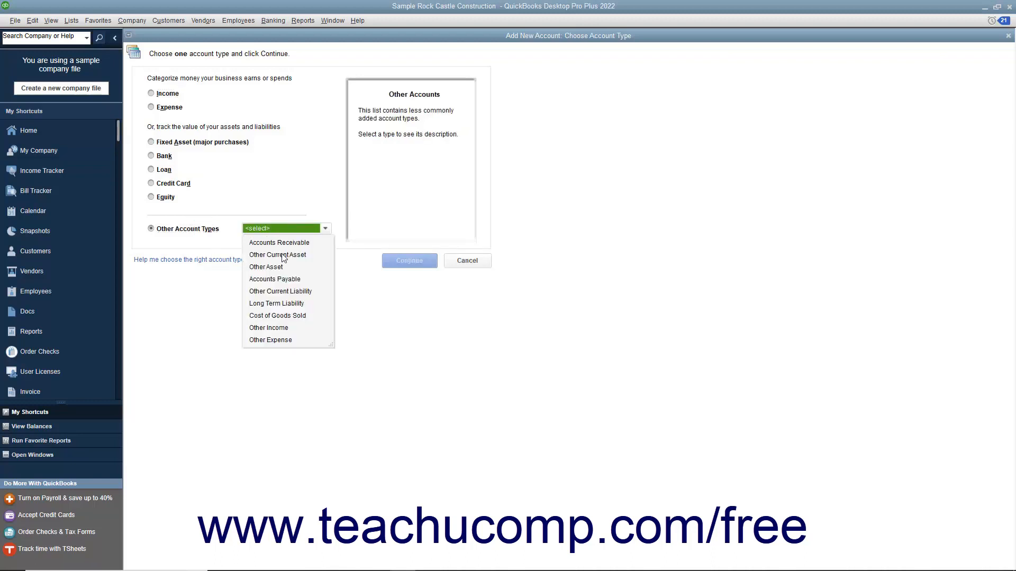
left_click(277, 255)
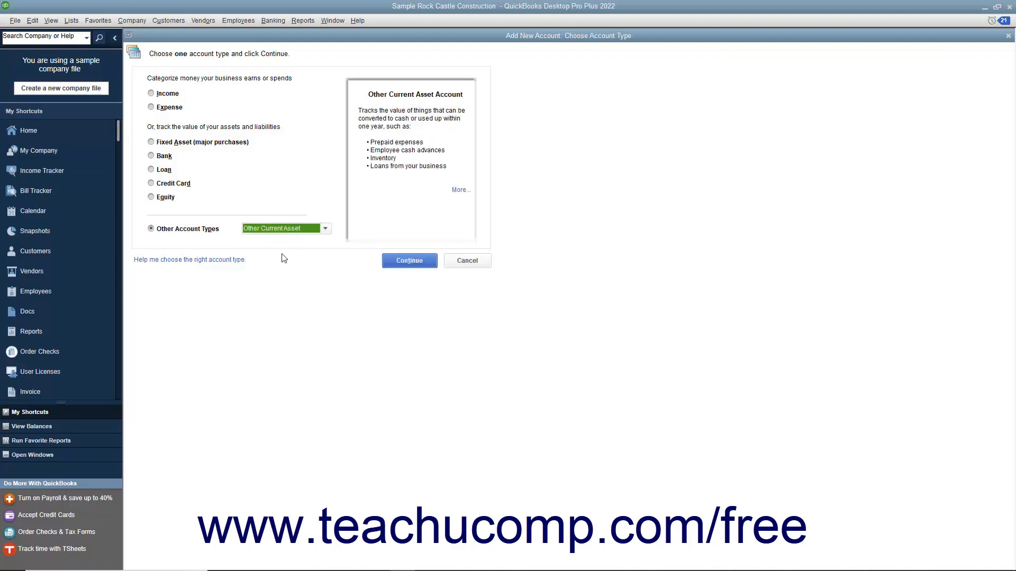
left_click(409, 260)
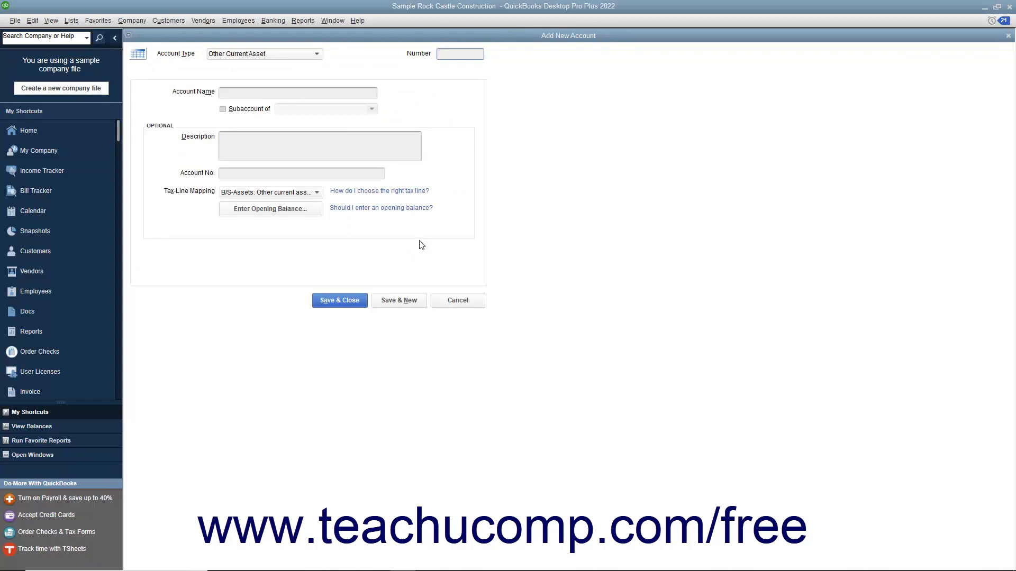
mouse_move(463, 91)
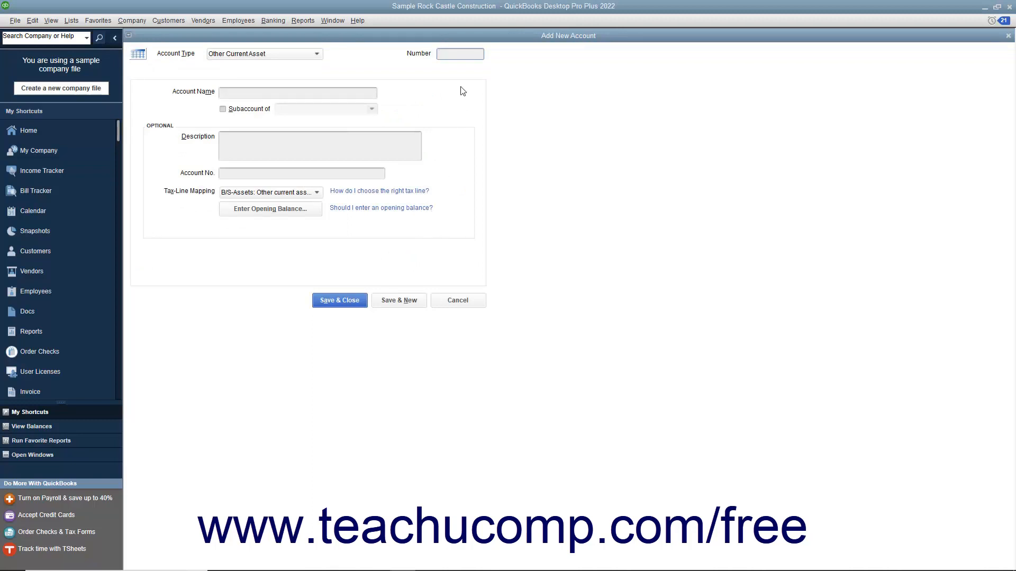
- Enter account number 13500 and the name Prepaid Rent
type("13500")
left_click(297, 92)
type("Prepaid Rent")
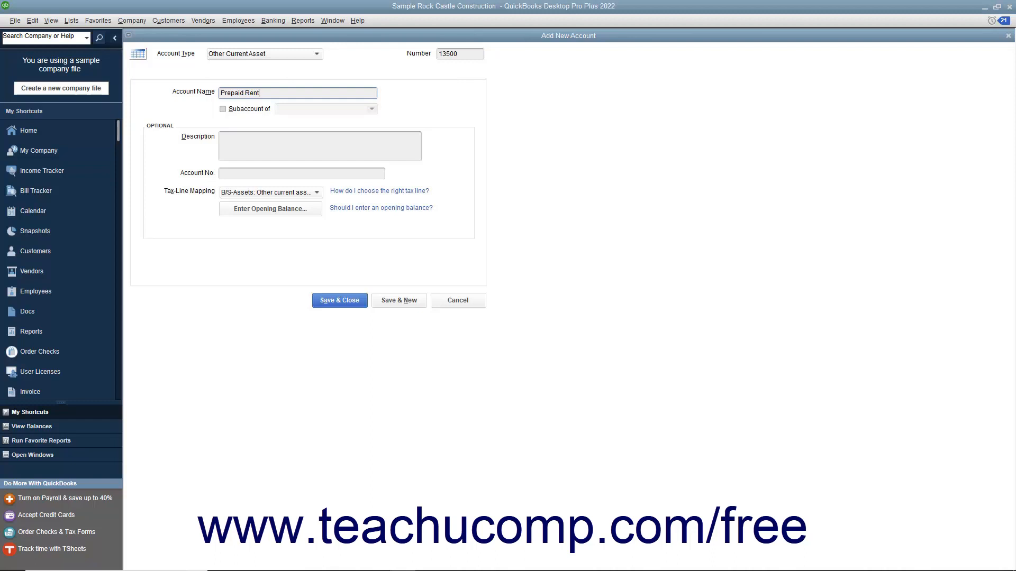
mouse_move(377, 83)
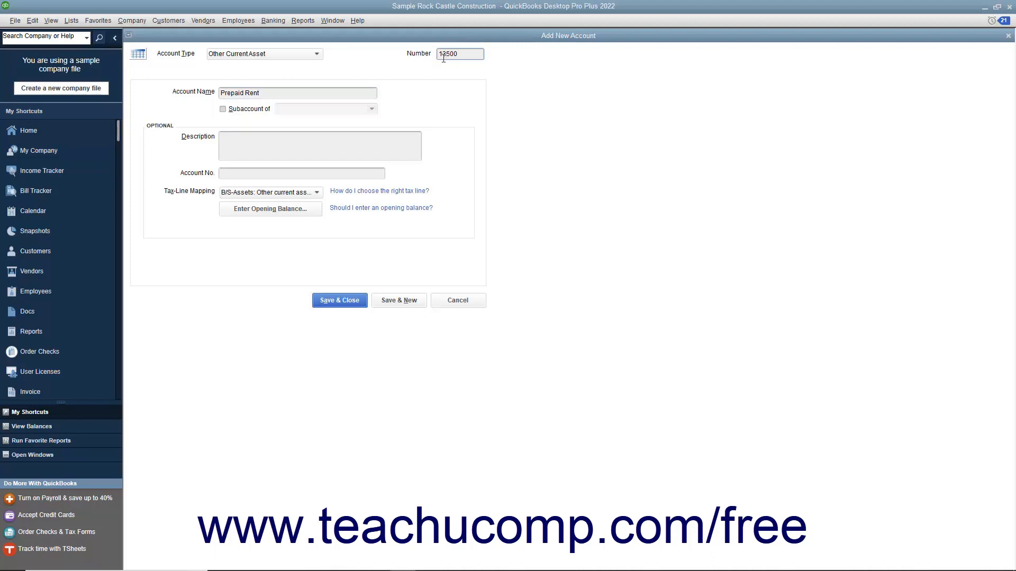
mouse_move(405, 89)
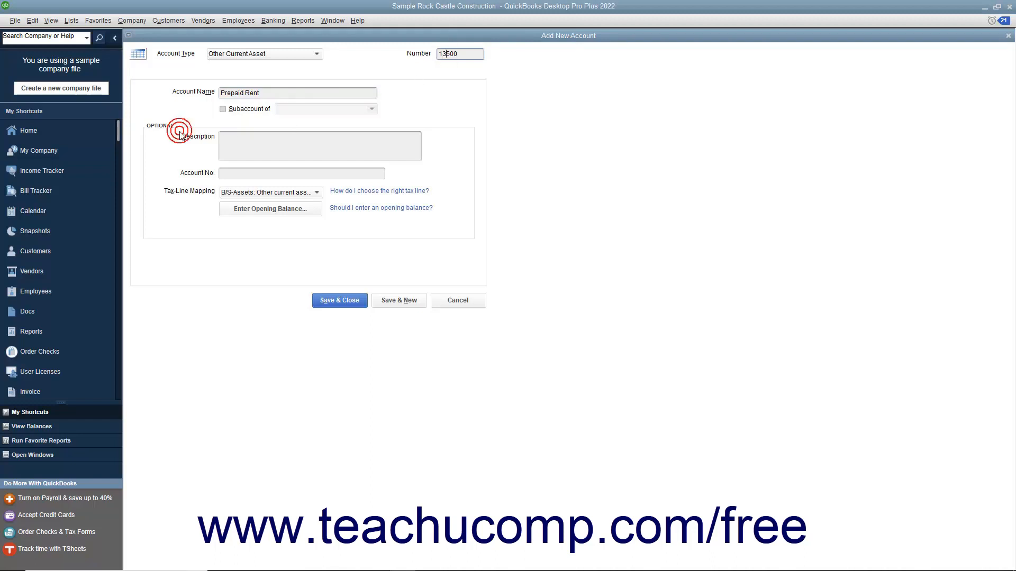
mouse_move(339, 304)
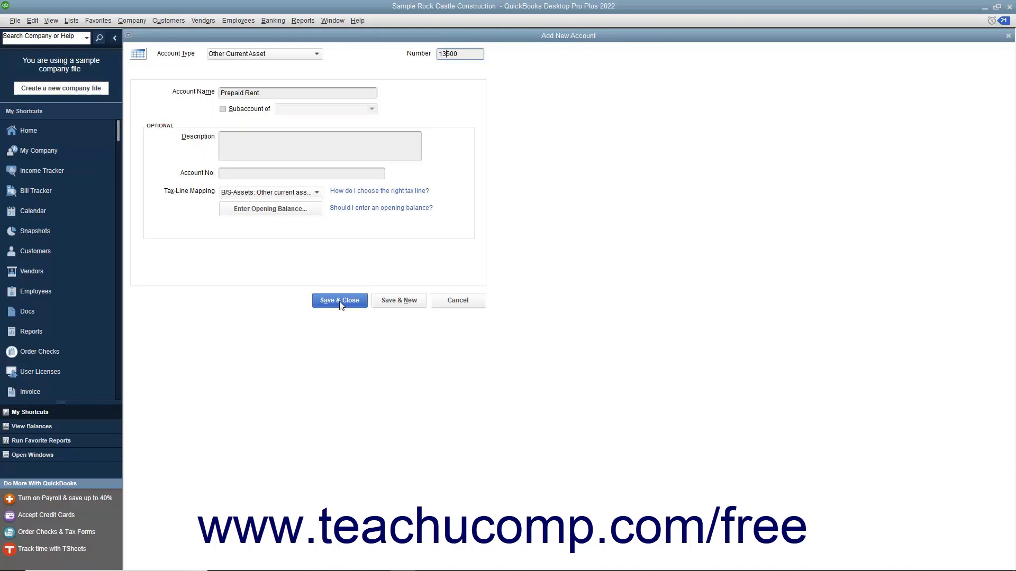
mouse_move(398, 306)
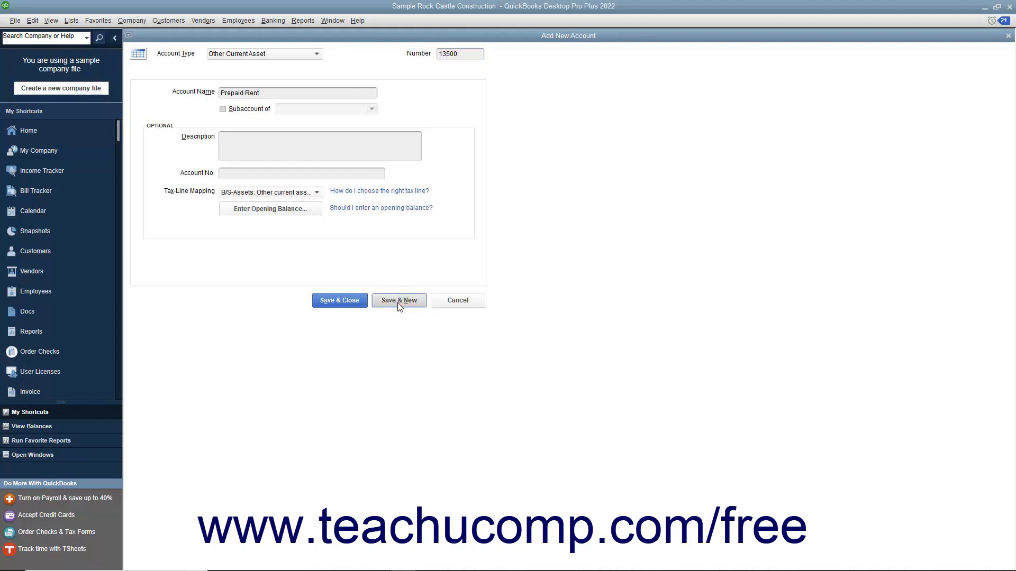
- Save Prepaid Rent with Save & New, keeping Other Current Asset on the blank form
left_click(399, 300)
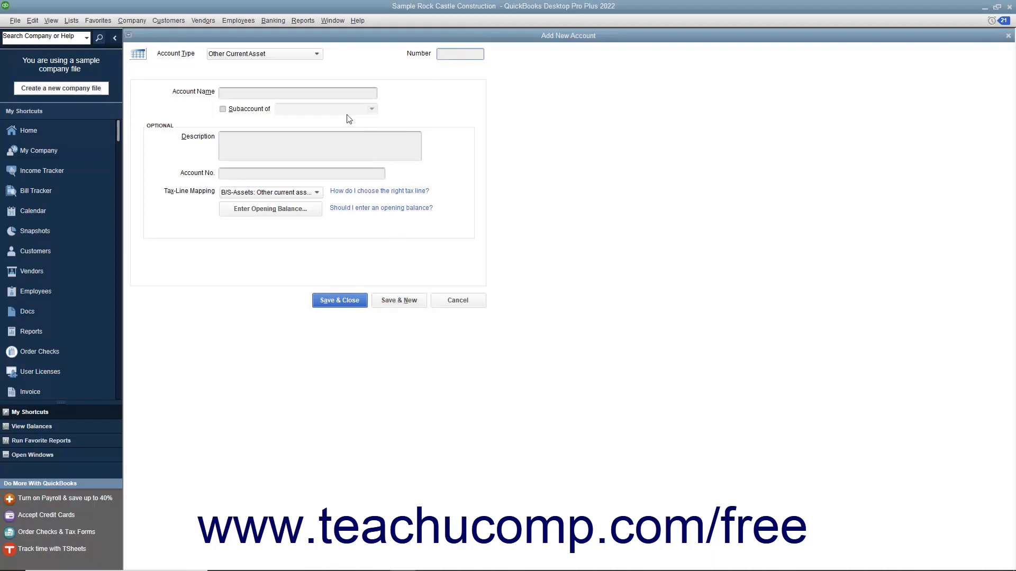
left_click(317, 53)
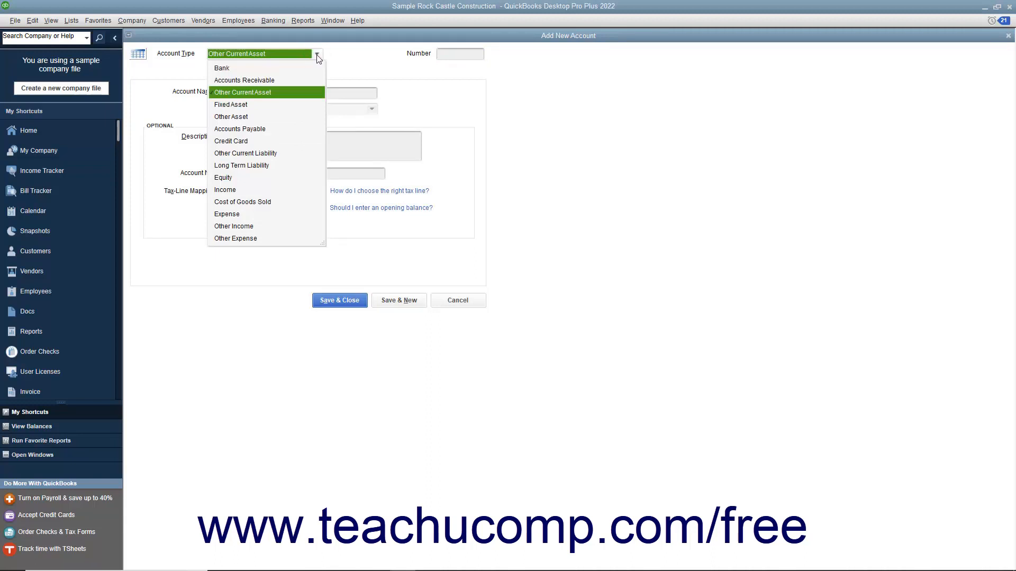
left_click(243, 92)
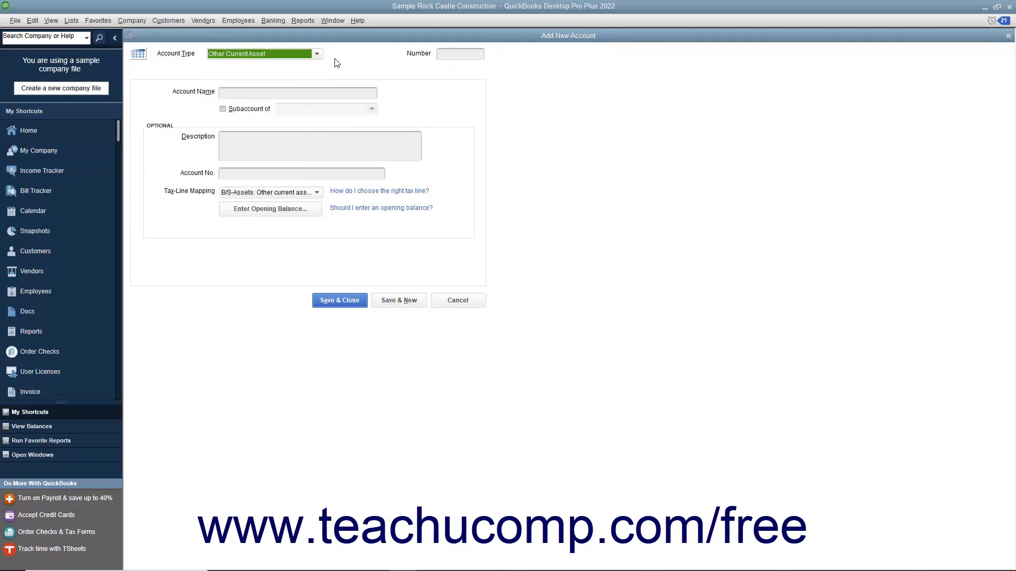